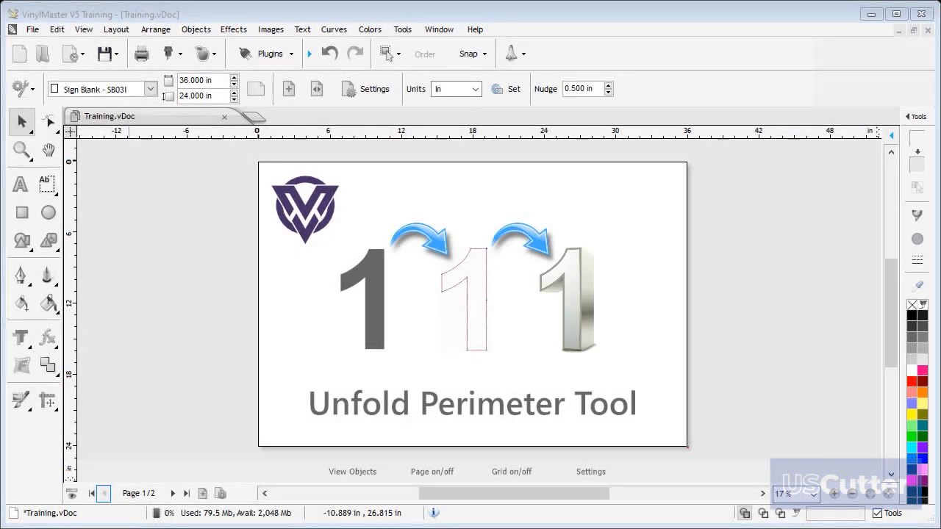
pyautogui.moveTo(561, 404)
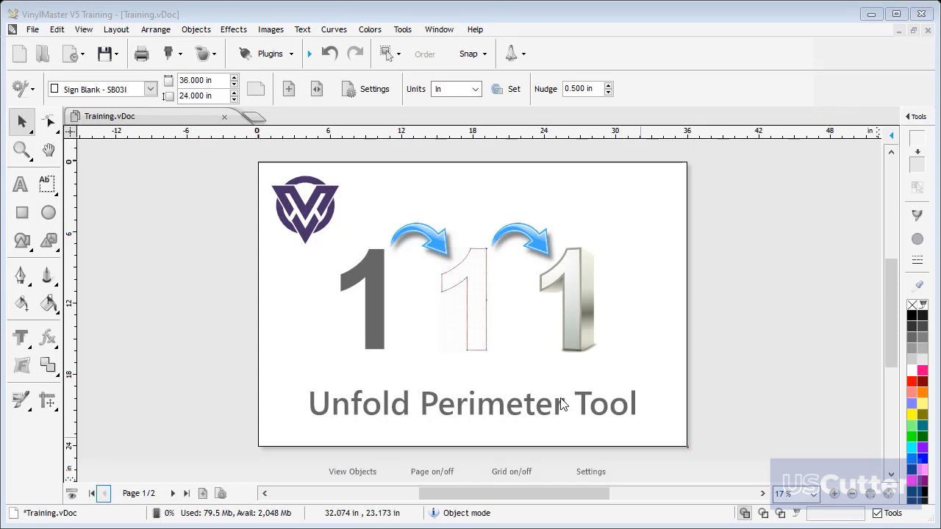
# Select the solid grey number 1 and show the Plugins tool list.
pyautogui.click(361, 300)
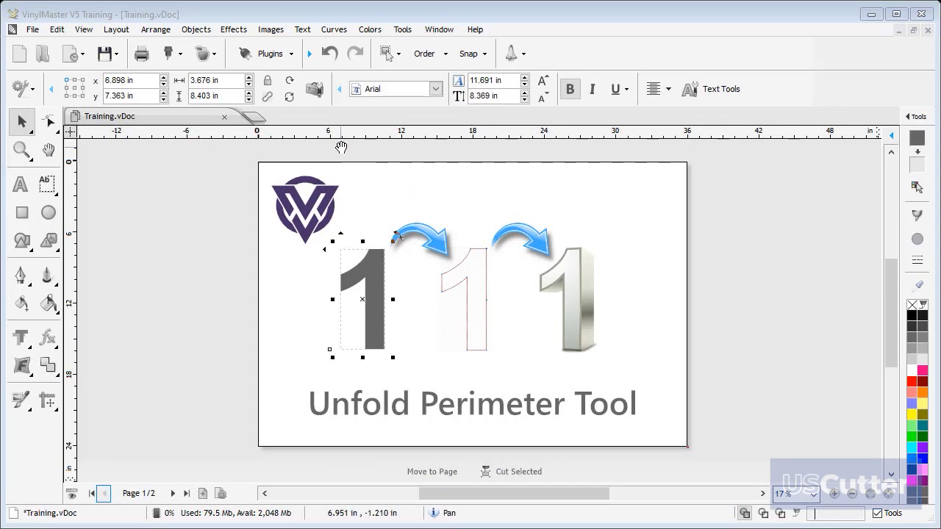
pyautogui.click(271, 53)
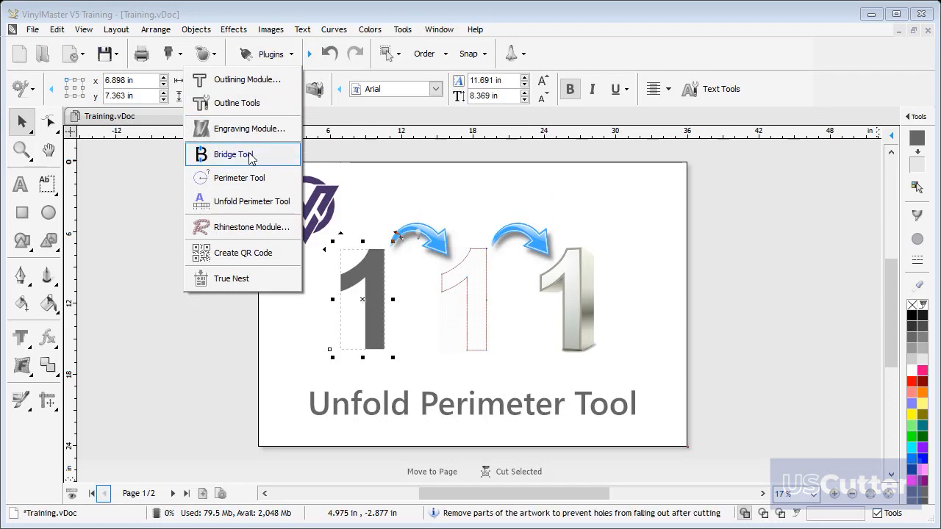
pyautogui.moveTo(251, 201)
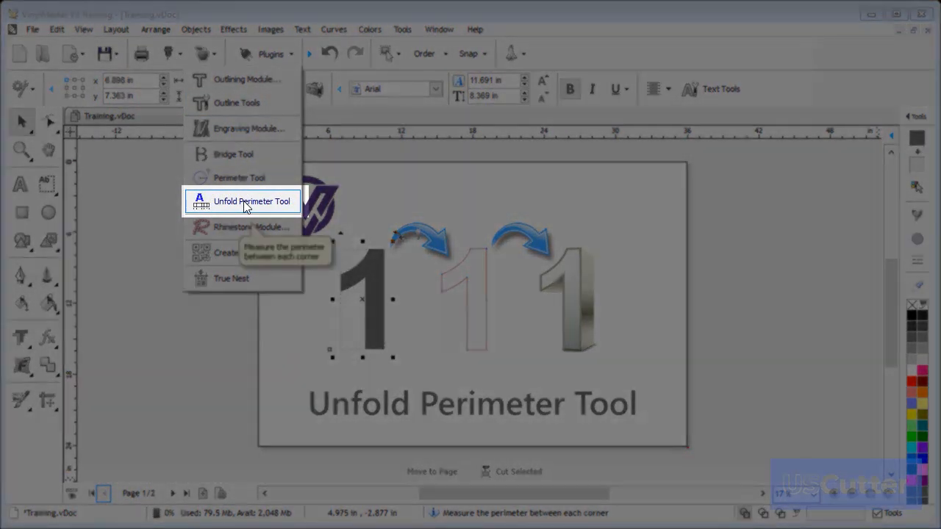
# Launch the Unfold Perimeter Tool on the 1 and select the Dimensions size value.
pyautogui.click(252, 200)
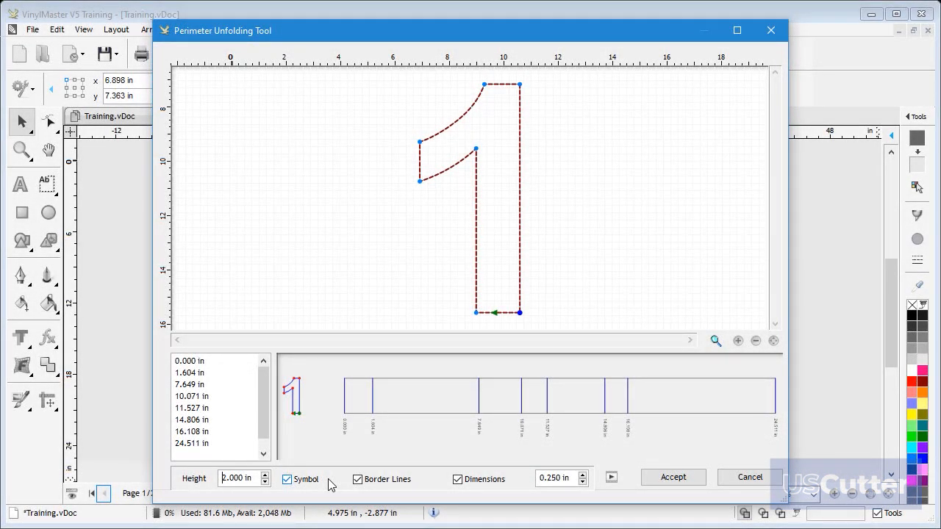
pyautogui.tripleClick(553, 478)
pyautogui.write('0.750')
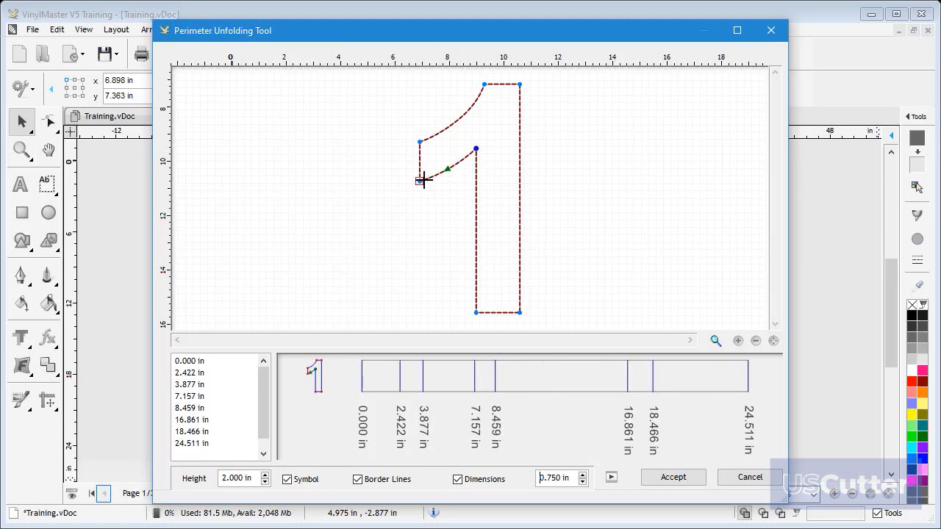
# Drag the green start marker of the strip up along the outline of the 1.
pyautogui.moveTo(420, 182); pyautogui.dragTo(420, 141)
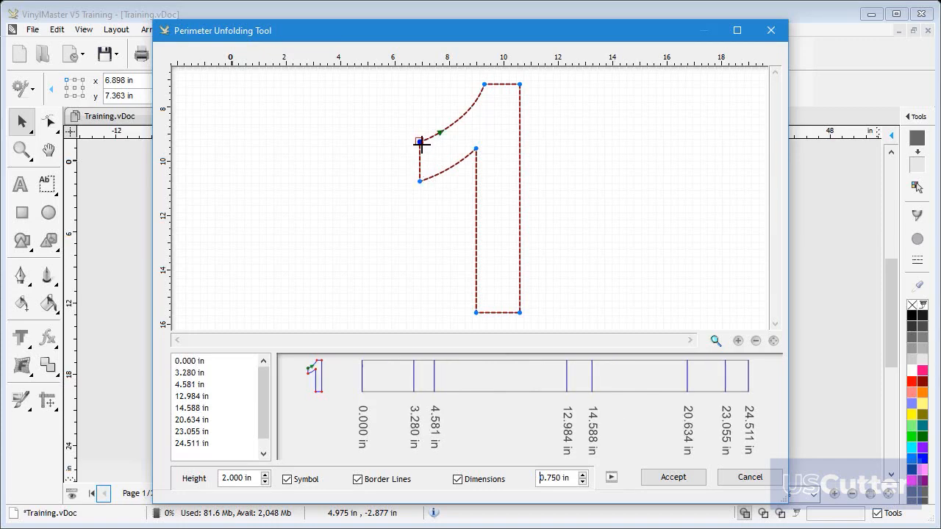
pyautogui.moveTo(421, 142); pyautogui.dragTo(484, 84)
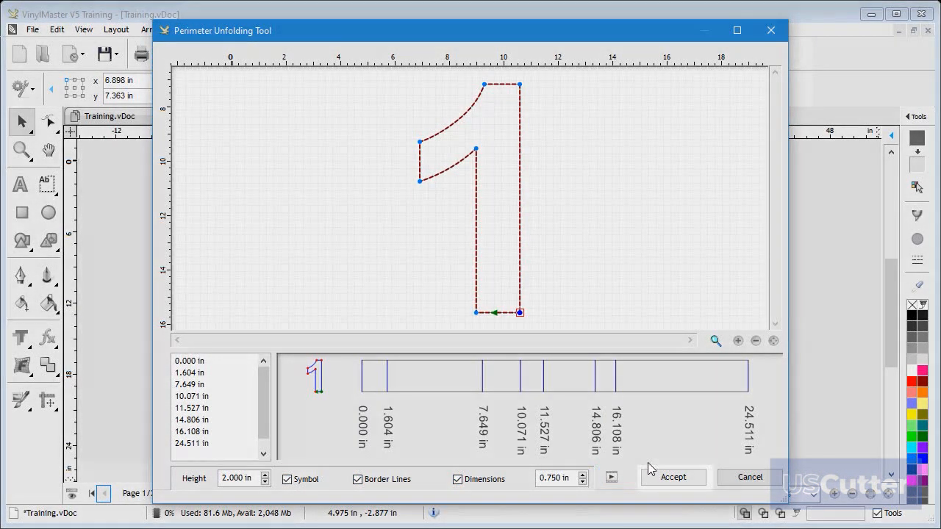
# Accept the unfolded strip and place it with its bend measurements on page 2.
pyautogui.click(674, 476)
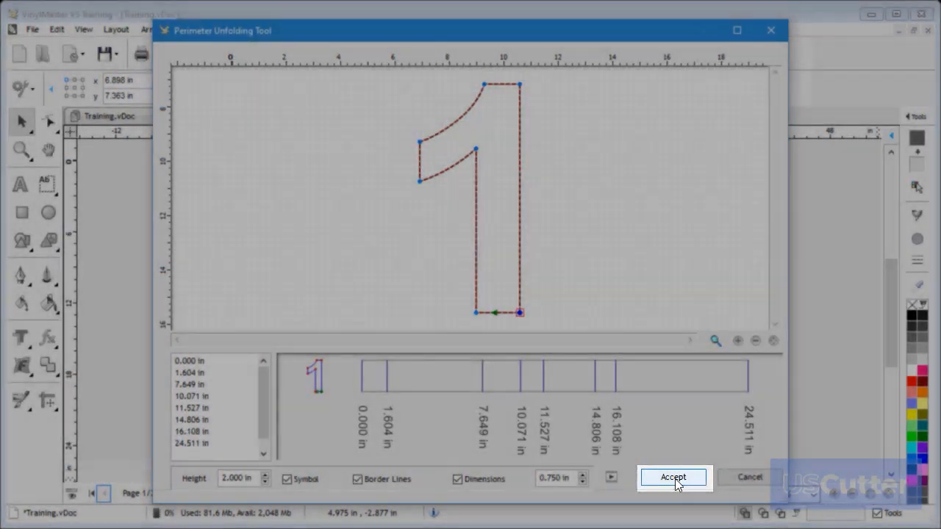
pyautogui.click(673, 477)
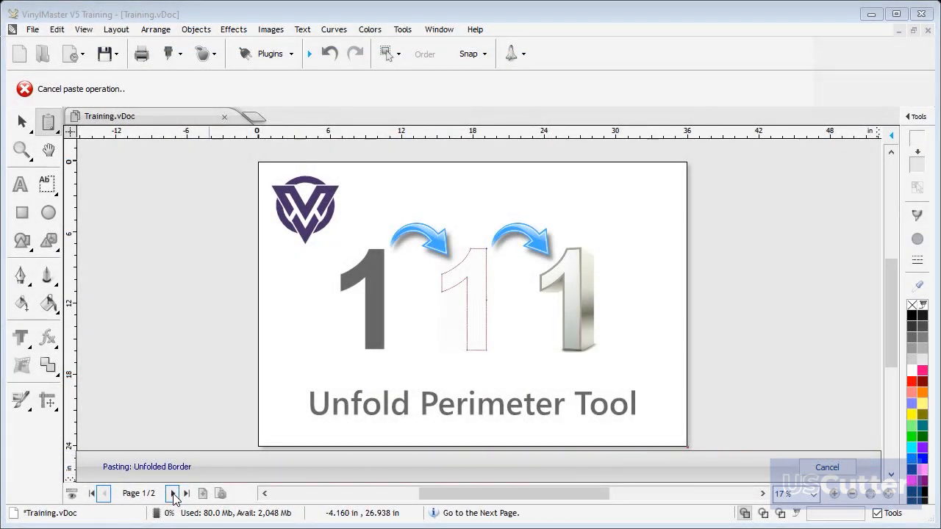
pyautogui.click(173, 494)
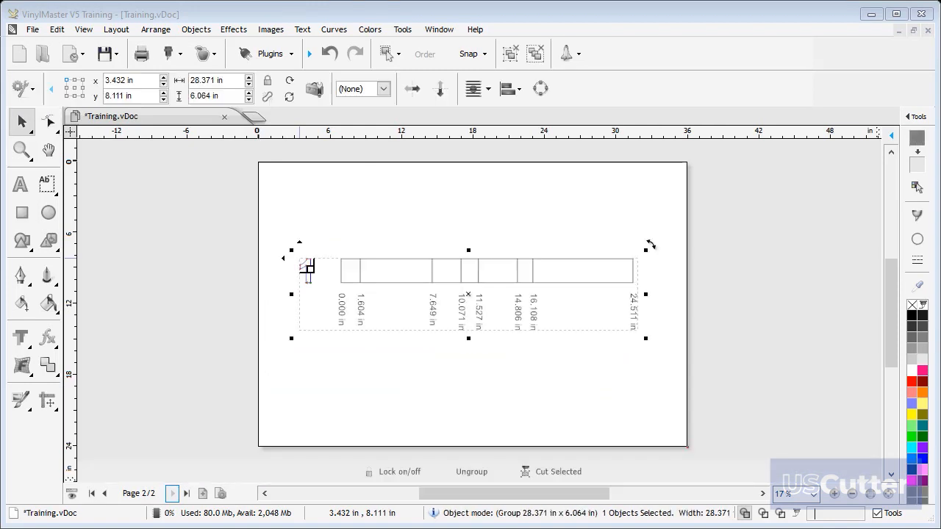
# Zoom in on the pasted 24.511-inch strip and its bend labels.
pyautogui.click(20, 150)
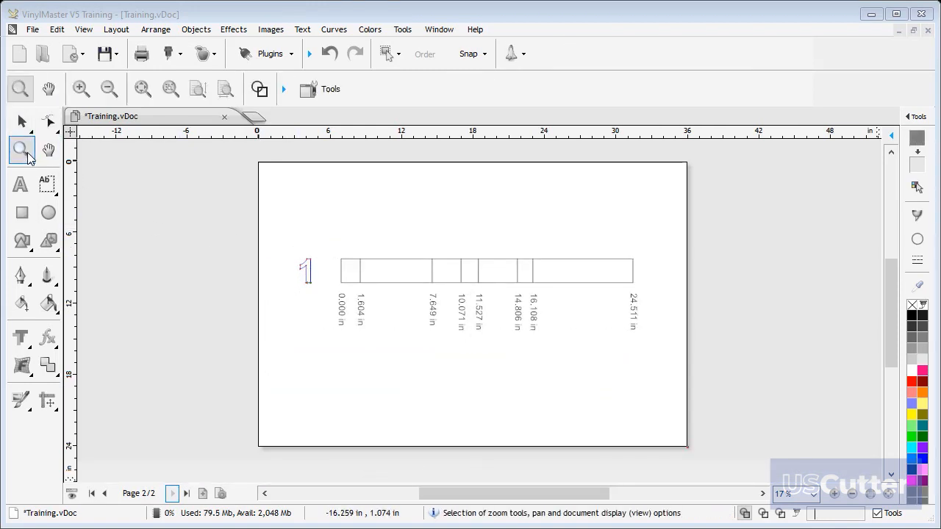
pyautogui.moveTo(282, 233); pyautogui.dragTo(605, 347)
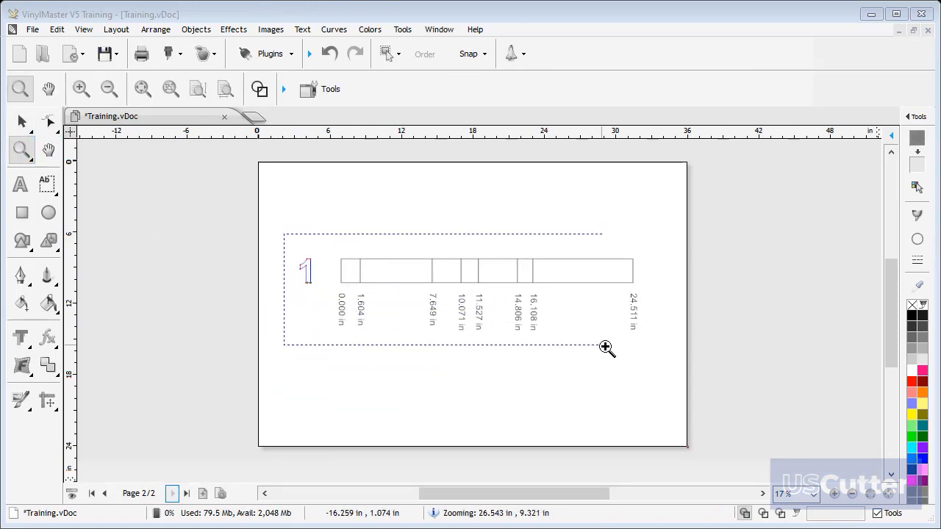
pyautogui.click(605, 347)
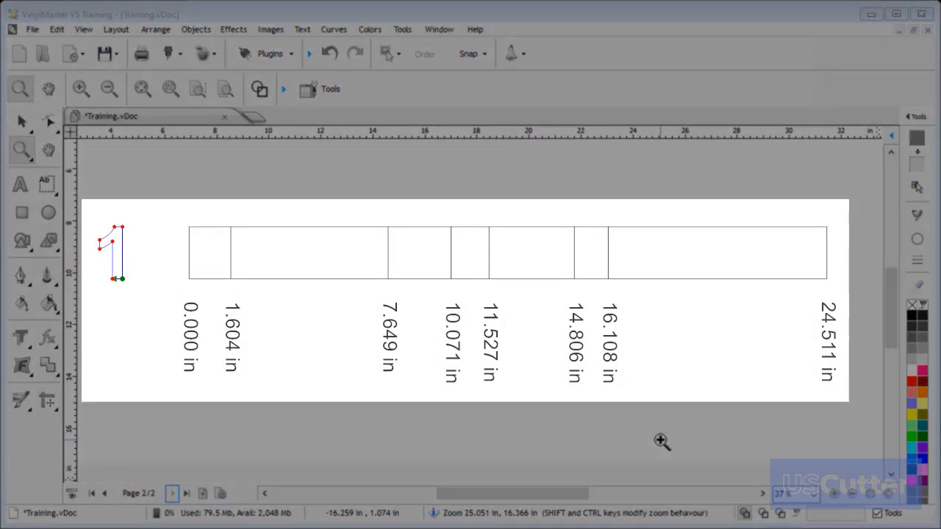